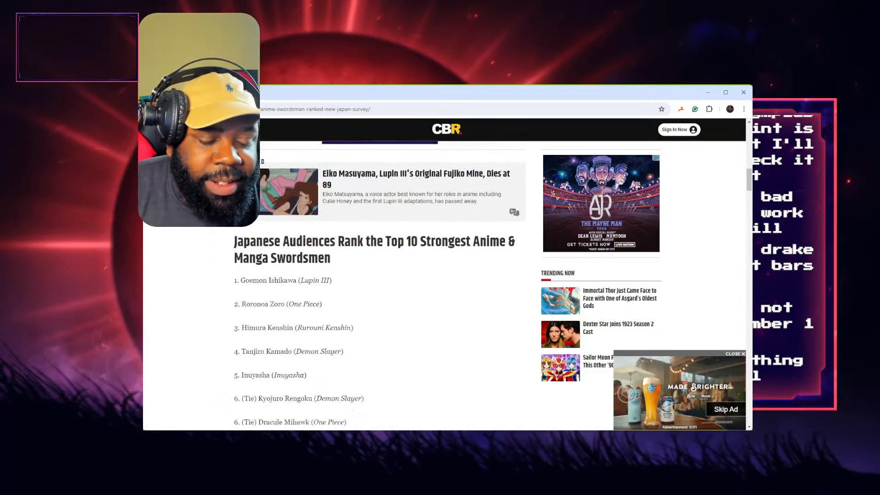
Return to the article's headline and hero image about Zoro missing the #1 swordsman spot.
scroll(down, 3)
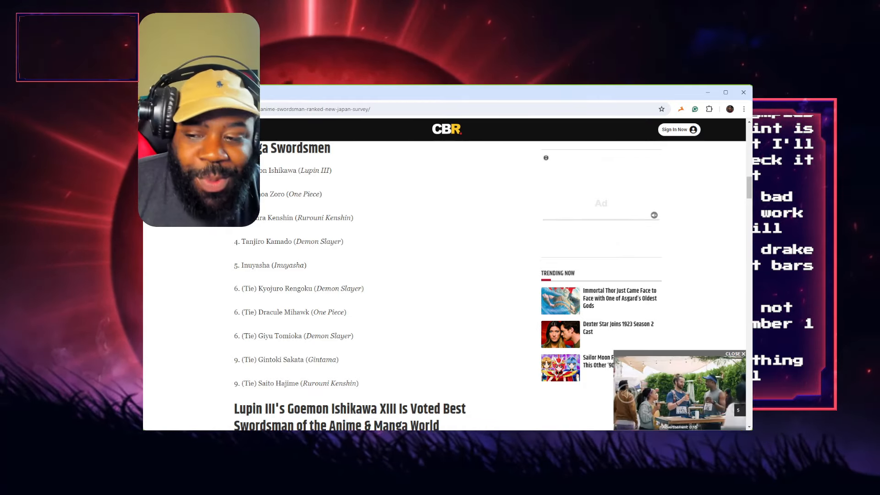
scroll(down, 3)
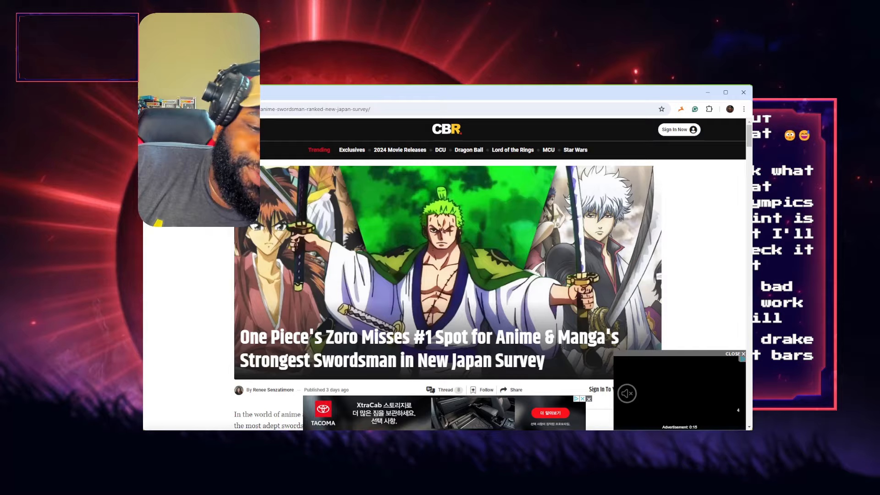
Read the opening paragraphs on the NEXER poll where Goemon beat Zoro 177 votes to 72.
scroll(down, 3)
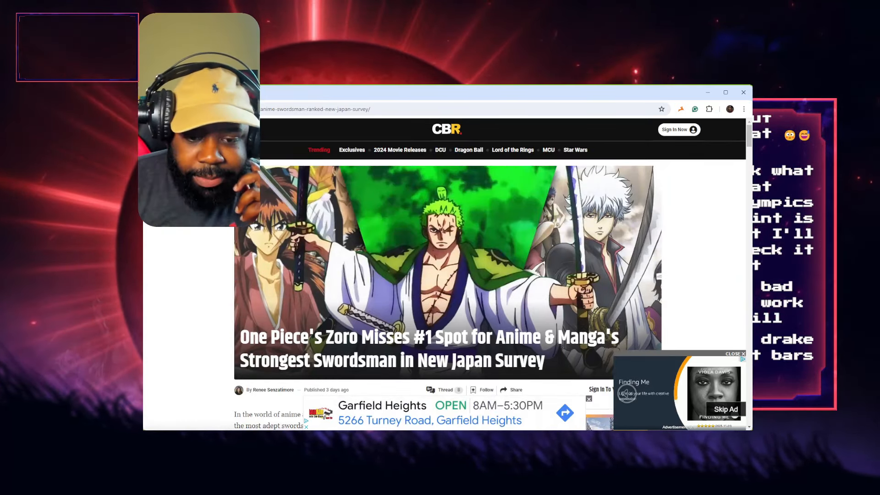
scroll(down, 3)
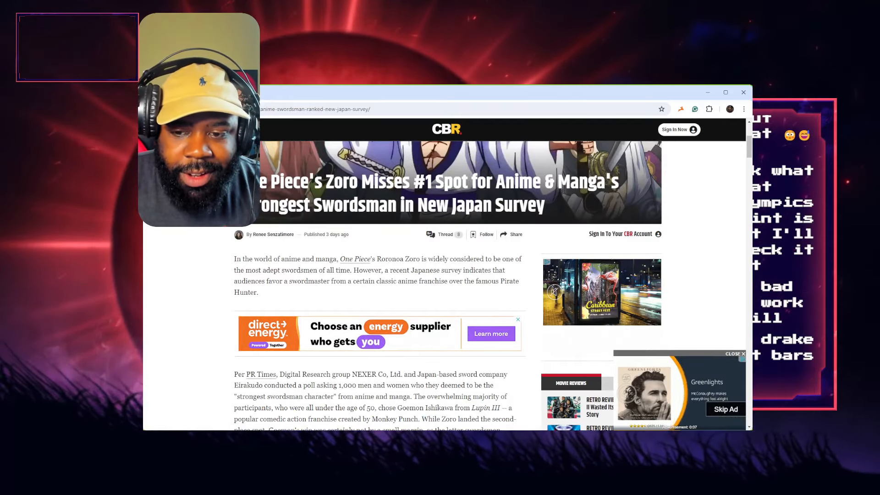
scroll(down, 3)
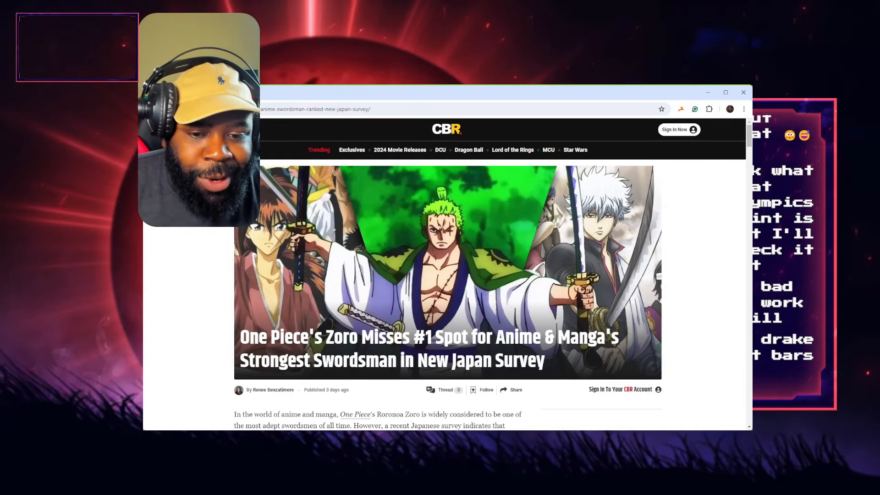
scroll(down, 3)
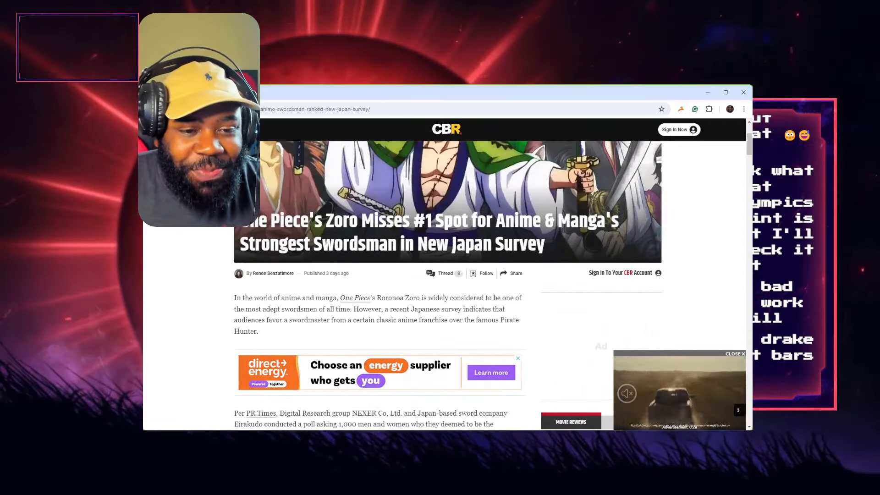
scroll(down, 3)
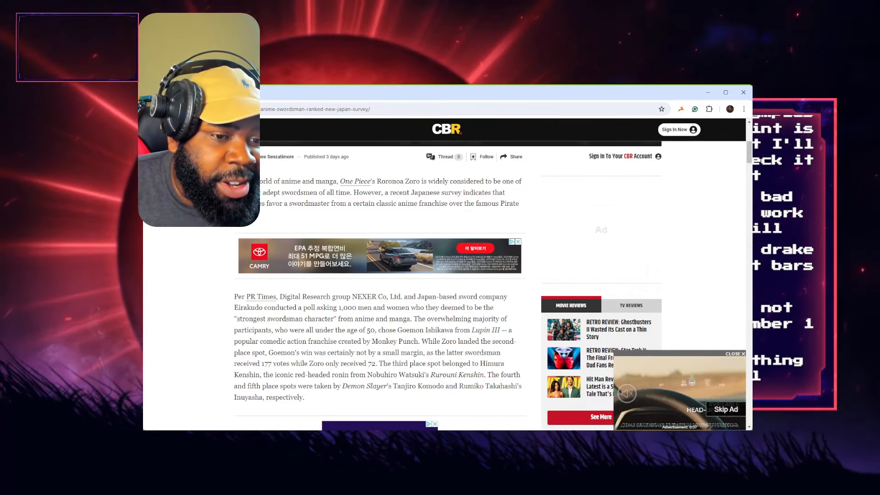
Review the full top 10 swordsmen ranking down to Goemon Ishikawa XIII's 'Voted Best Swordsman' section.
scroll(down, 3)
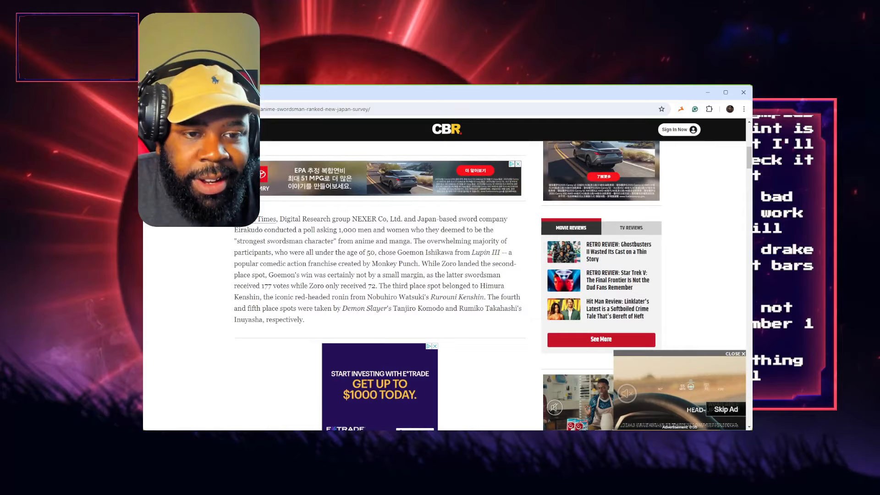
scroll(down, 3)
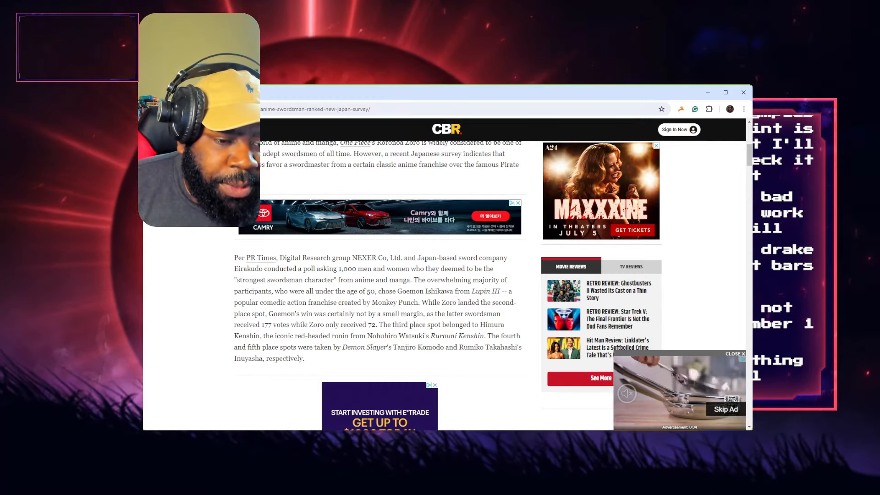
scroll(down, 3)
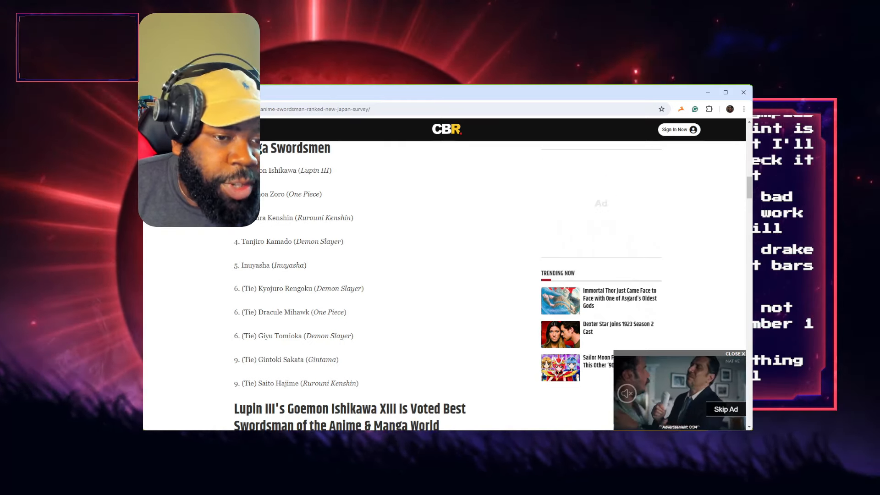
scroll(down, 3)
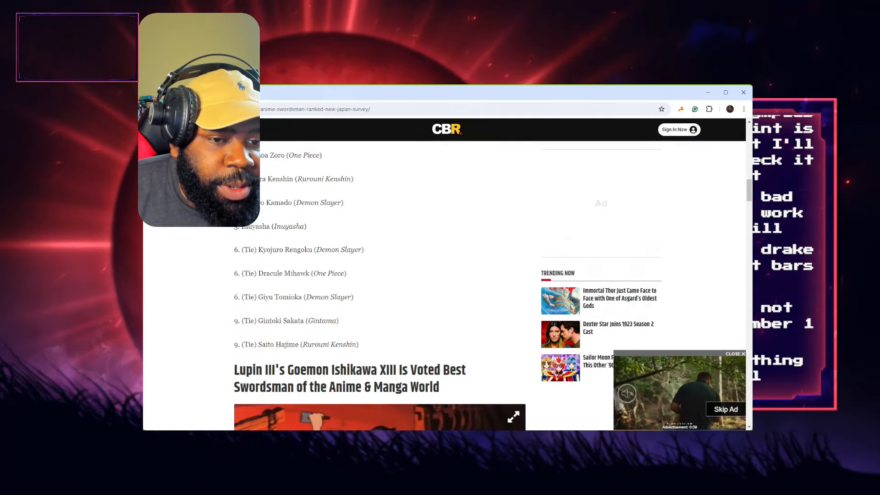
Play the embedded video under the Goemon Ishikawa section in full screen.
click(513, 416)
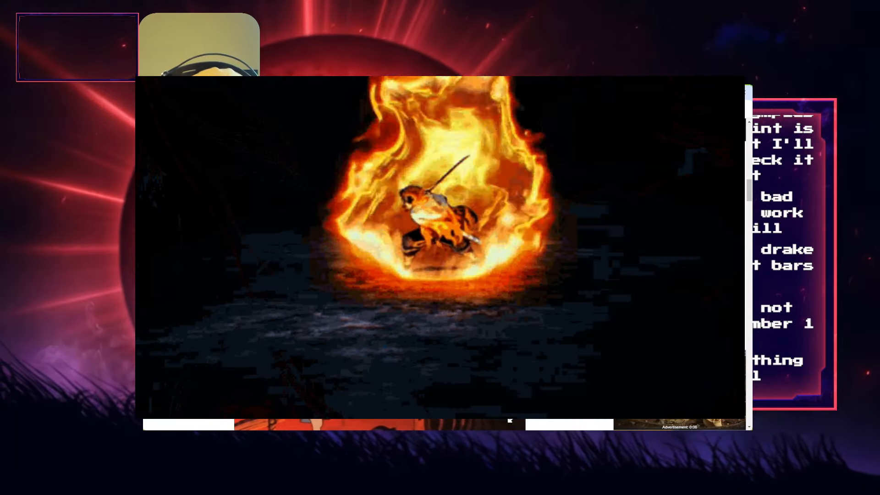